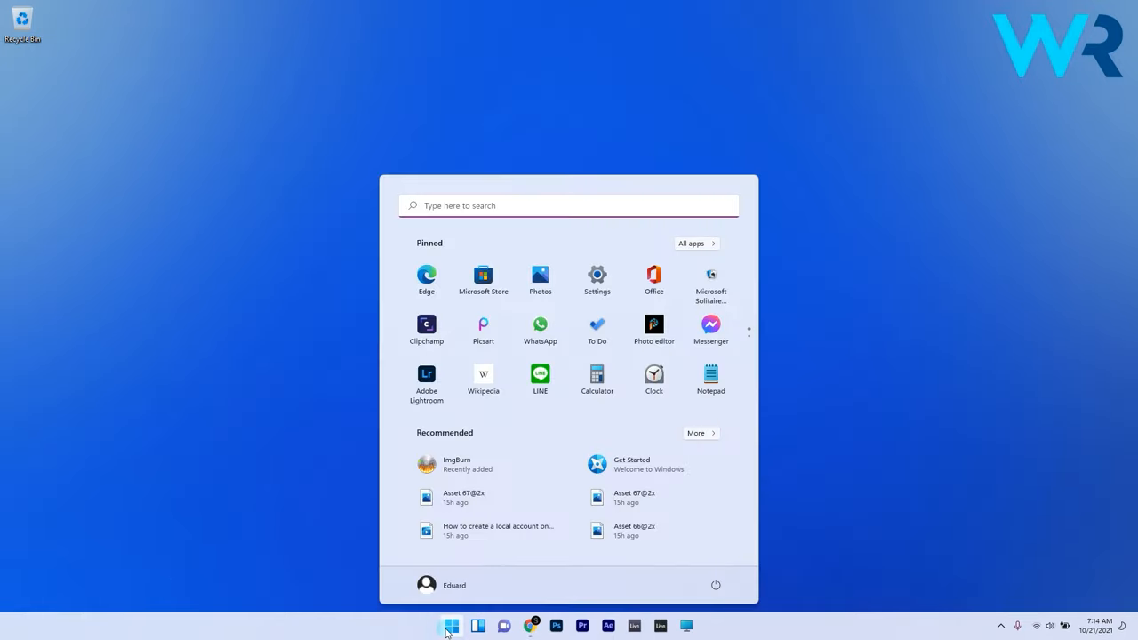
Search 'edit power plan' from Start and launch the Edit power plan result
{"action": "type", "text": "edit power plan"}
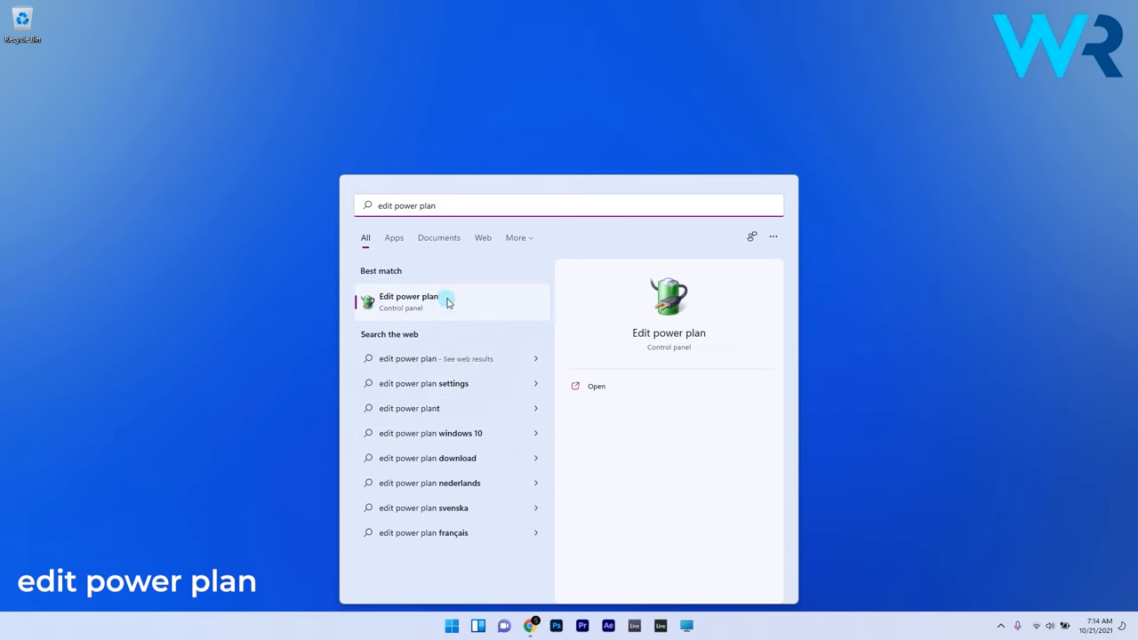
{"action": "left_click", "coordinate": [409, 303]}
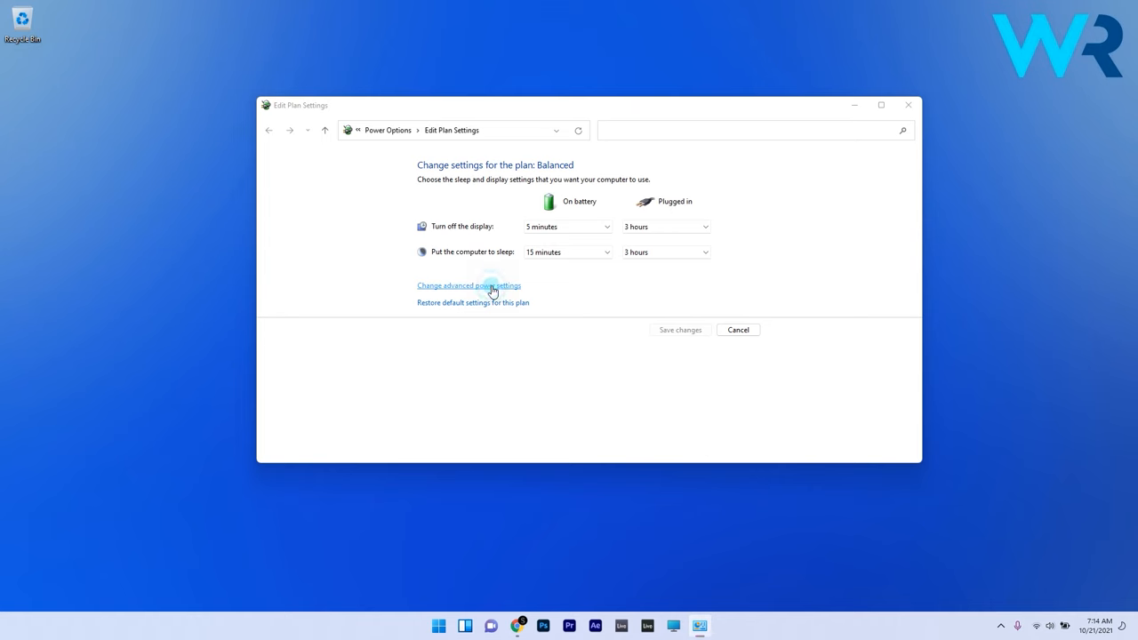
In advanced power settings, set USB selective suspend (on battery) to Disabled
{"action": "left_click", "coordinate": [469, 285]}
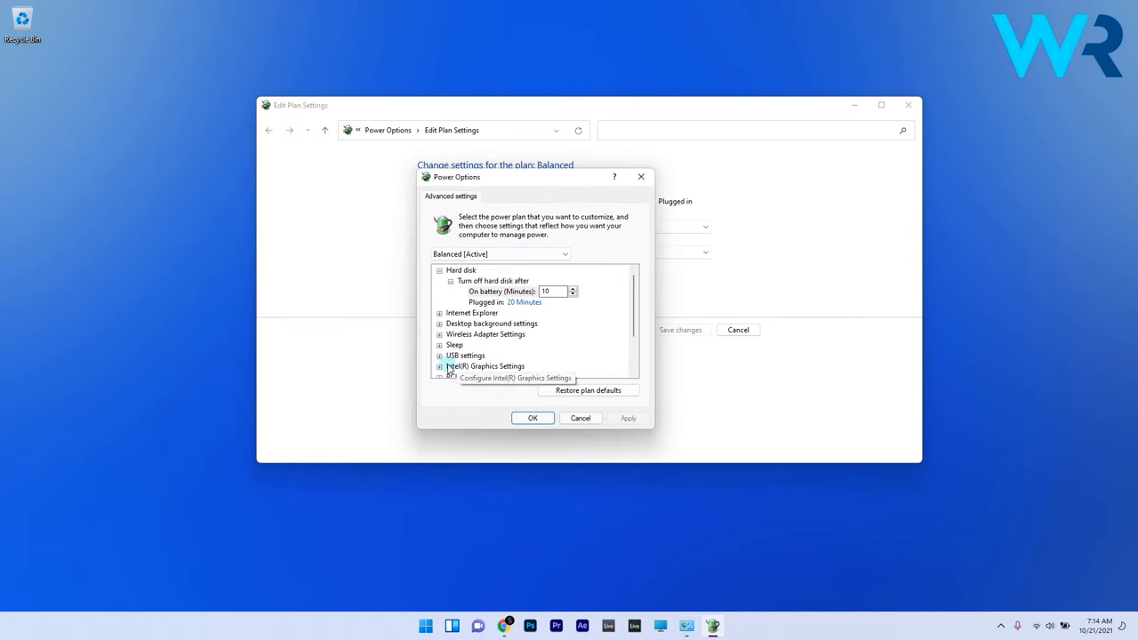
{"action": "left_click", "coordinate": [439, 366]}
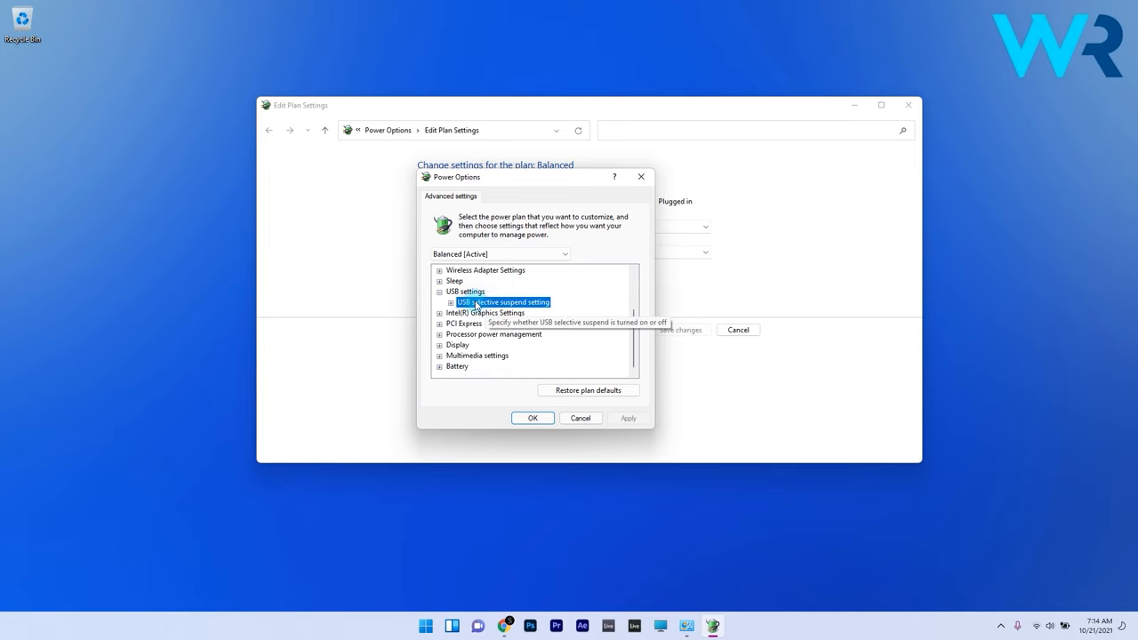
{"action": "left_click", "coordinate": [450, 302]}
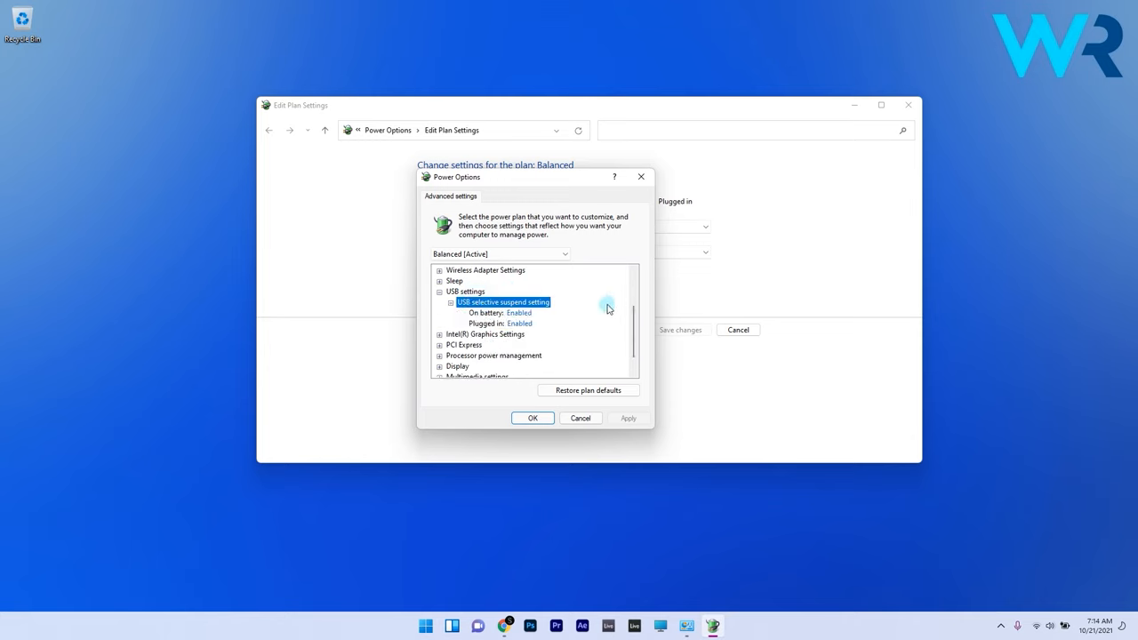
{"action": "left_click", "coordinate": [534, 313]}
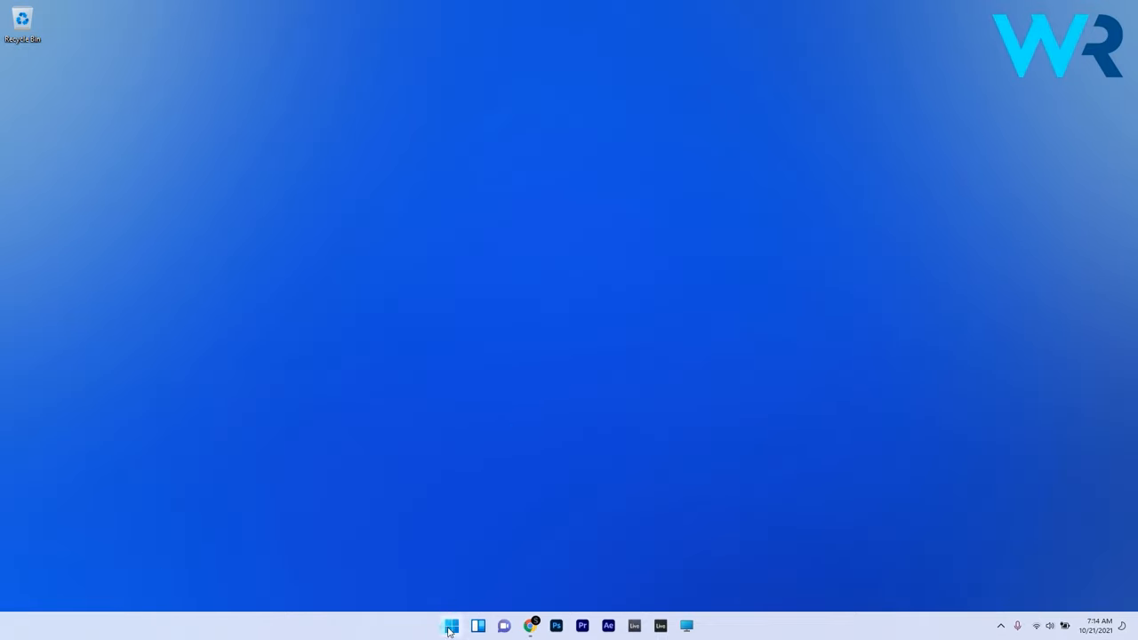
Launch Device Manager from the Start context menu and show hidden devices
{"action": "right_click", "coordinate": [452, 626]}
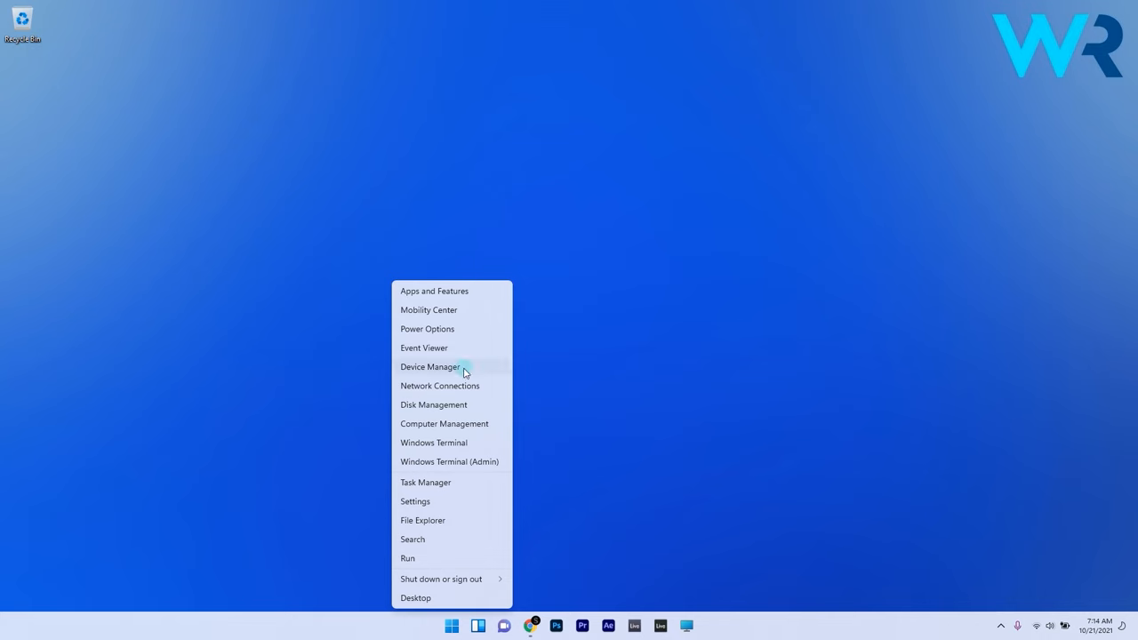
{"action": "left_click", "coordinate": [431, 367]}
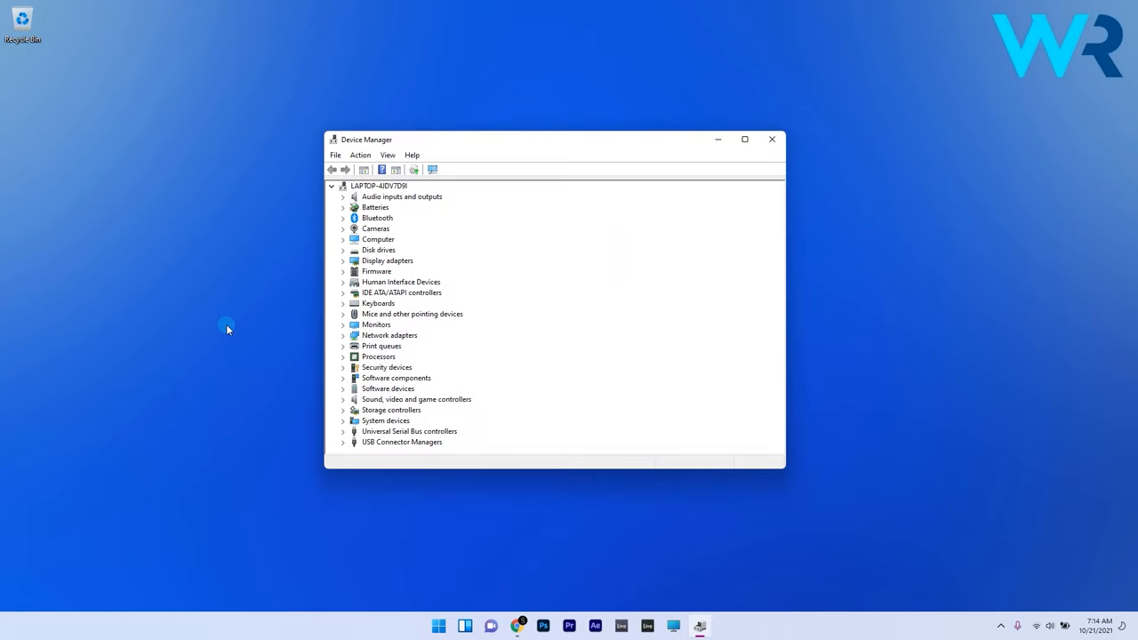
{"action": "left_click", "coordinate": [388, 155]}
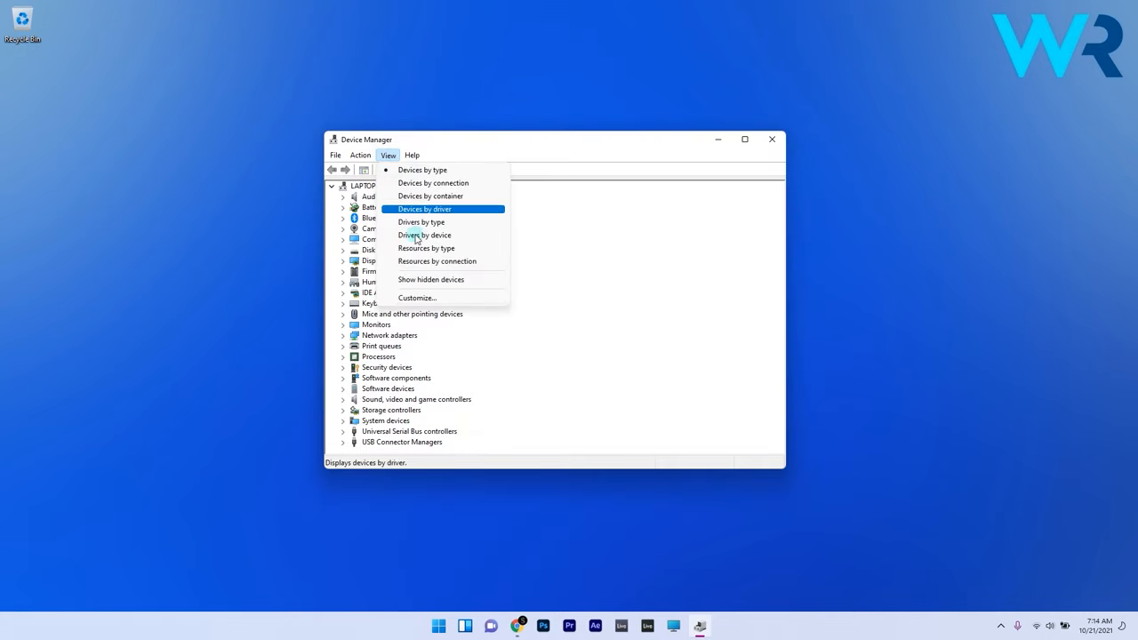
{"action": "left_click", "coordinate": [423, 171]}
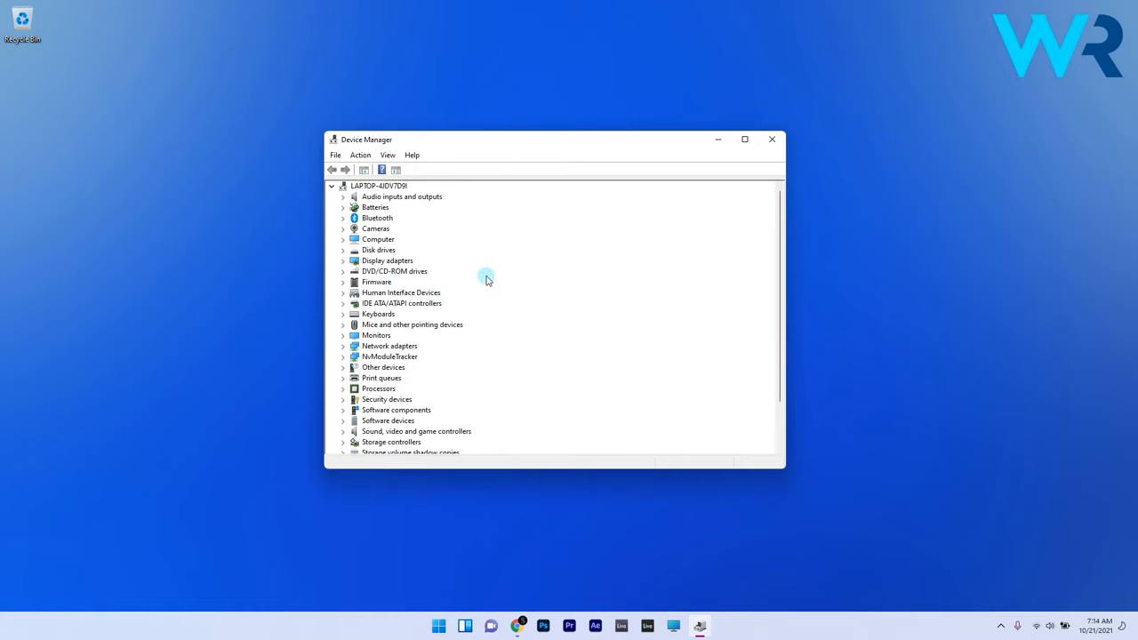
Expand Universal Serial Bus controllers and bring up USB Root Hub (USB 3.0) properties
{"action": "scroll", "scroll_direction": "down", "scroll_amount": 3}
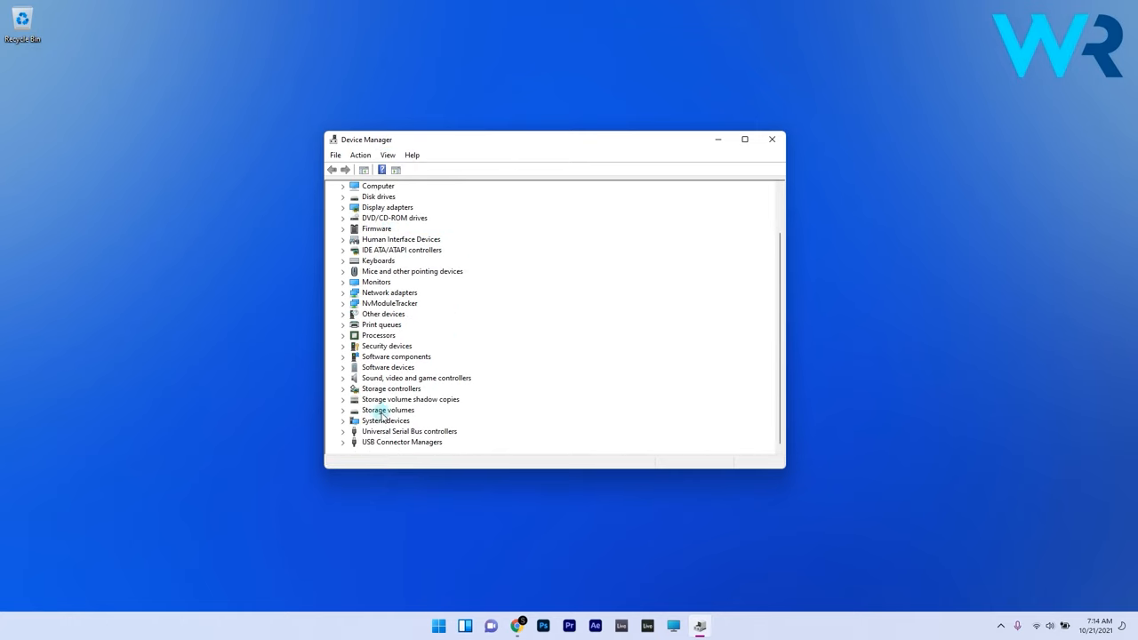
{"action": "left_click", "coordinate": [343, 432]}
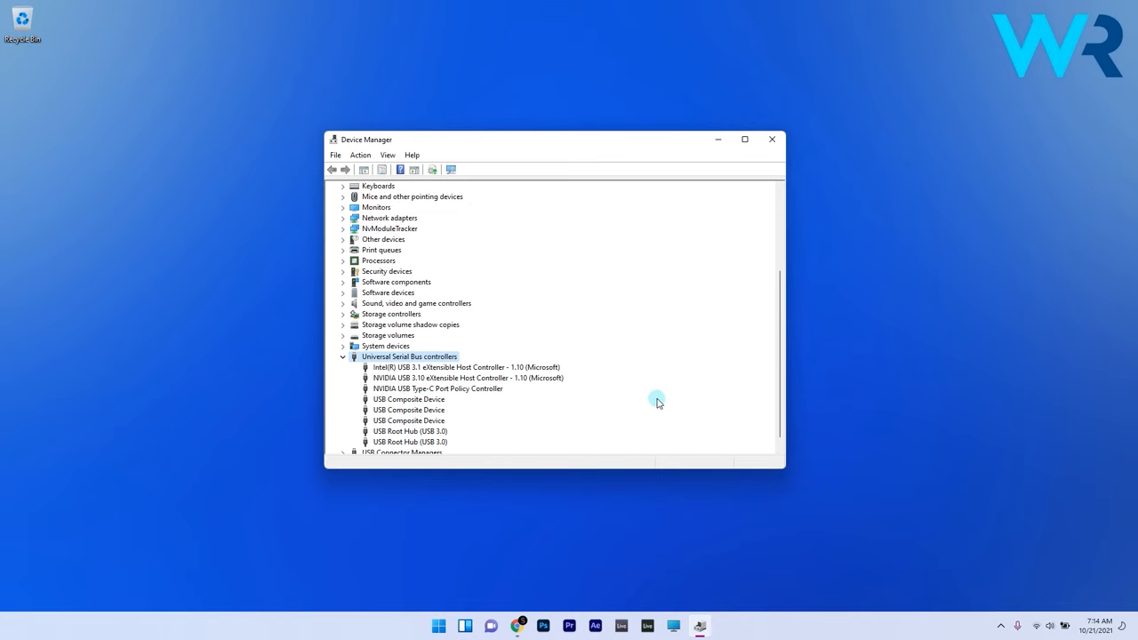
{"action": "double_click", "coordinate": [409, 433]}
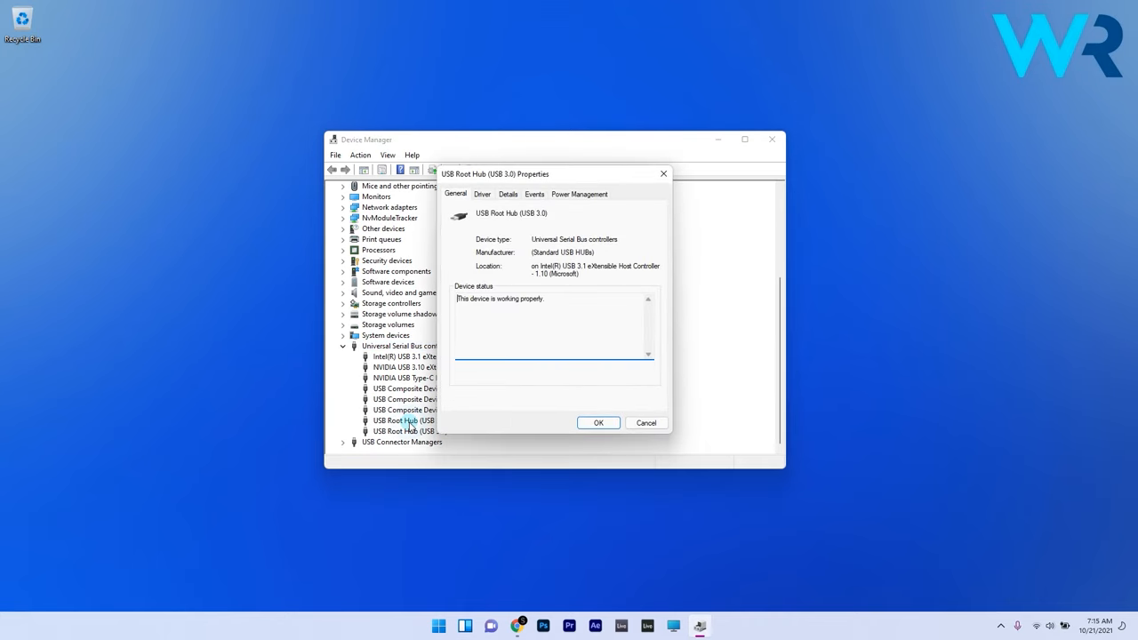
{"action": "mouse_move", "coordinate": [535, 341]}
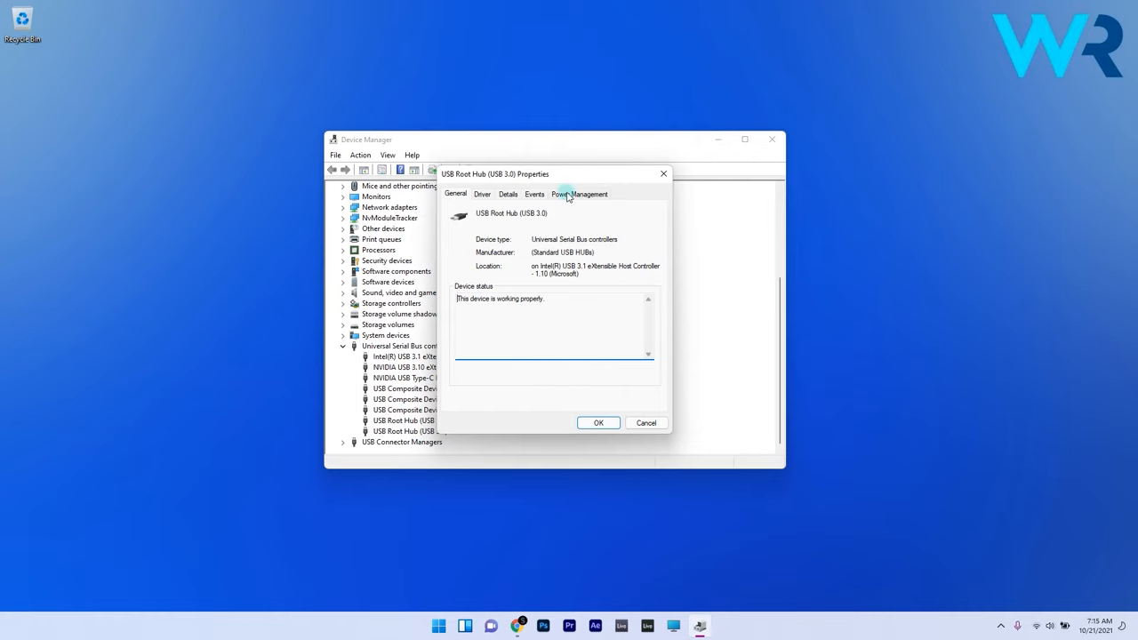
On Power Management, uncheck 'Allow the computer to turn off this device to save power'
{"action": "left_click", "coordinate": [580, 192]}
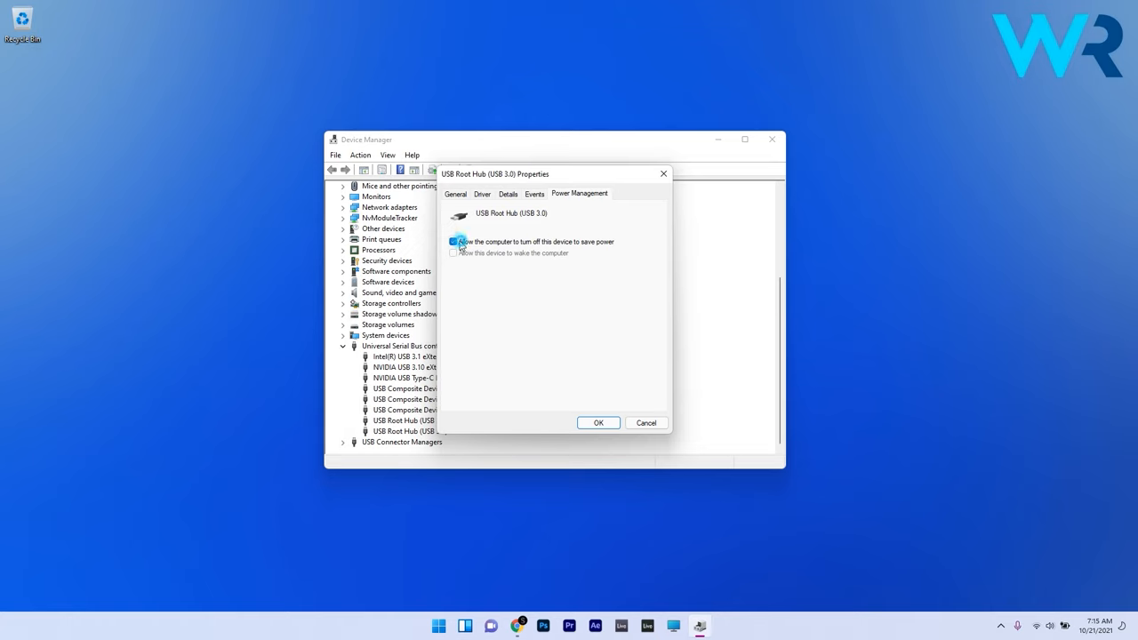
{"action": "left_click", "coordinate": [453, 242]}
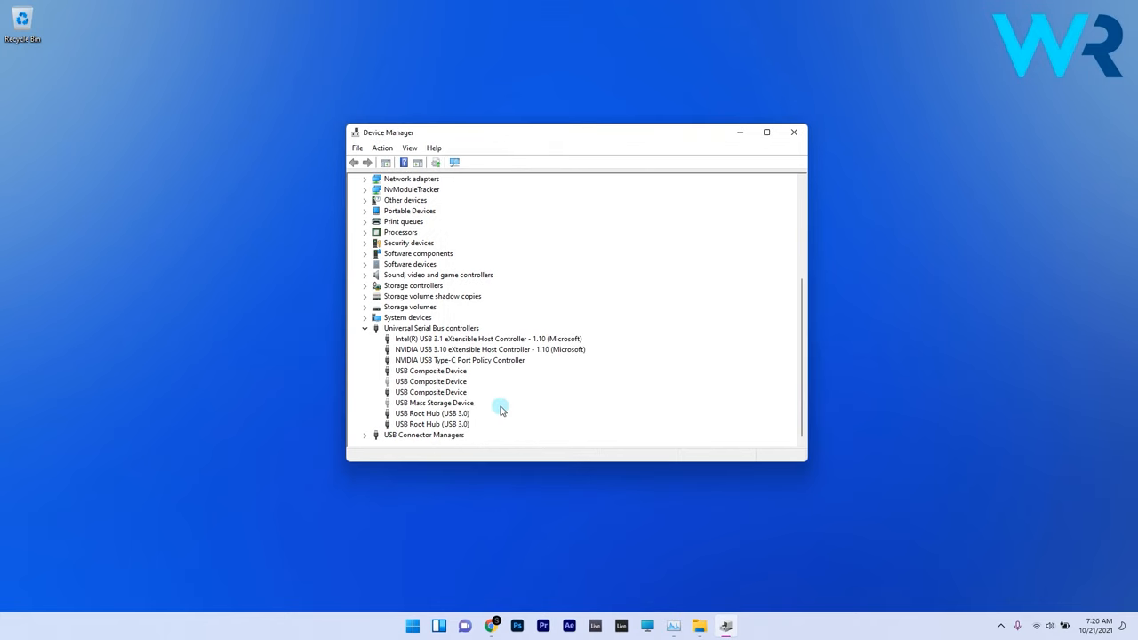
{"action": "mouse_move", "coordinate": [468, 414]}
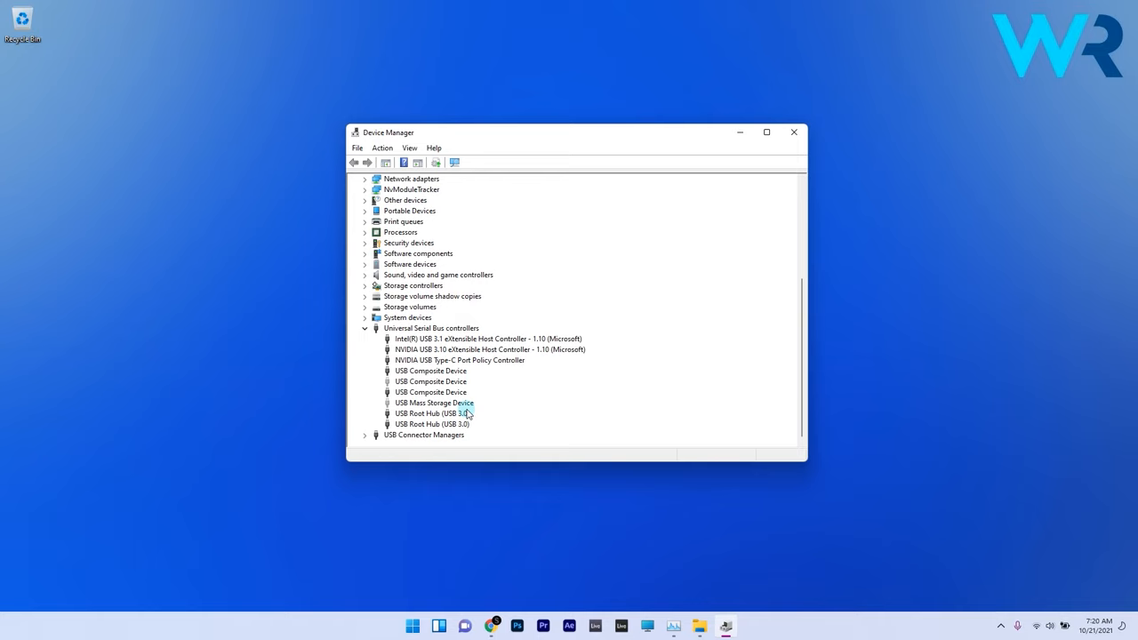
{"action": "mouse_move", "coordinate": [441, 416]}
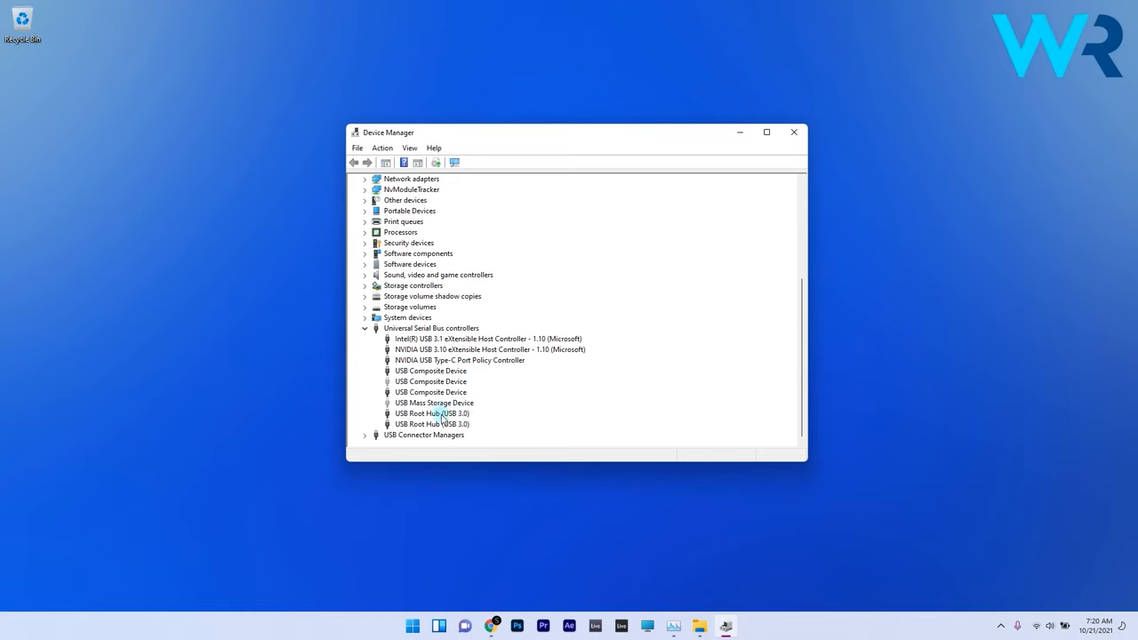
Start Update driver for USB Root Hub (USB 3.0) from its context menu
{"action": "right_click", "coordinate": [431, 413]}
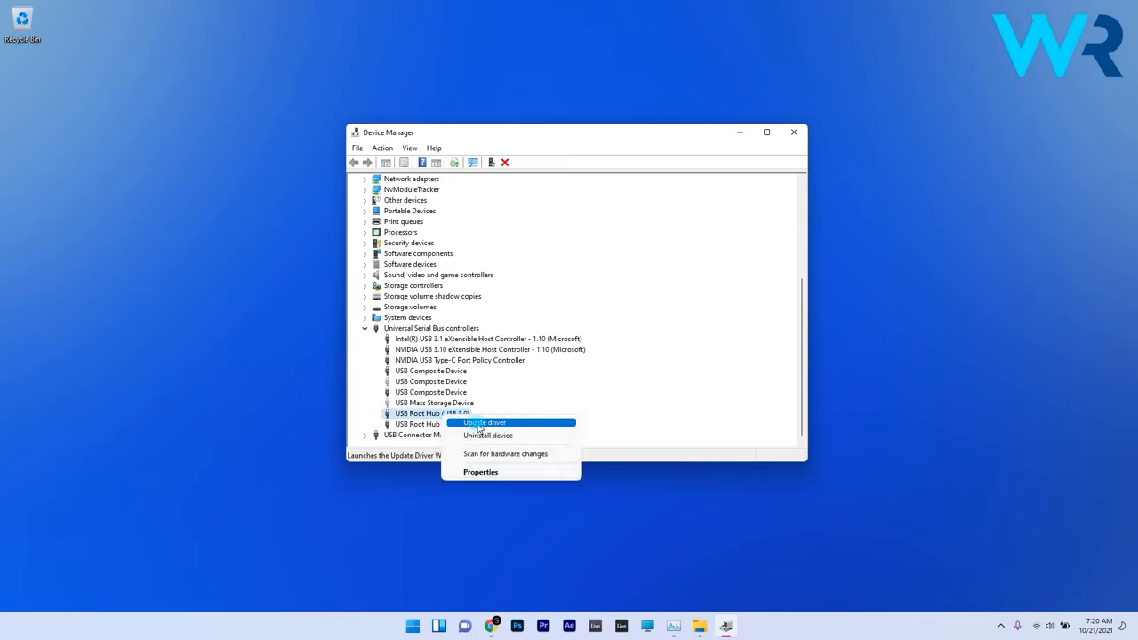
{"action": "left_click", "coordinate": [482, 423]}
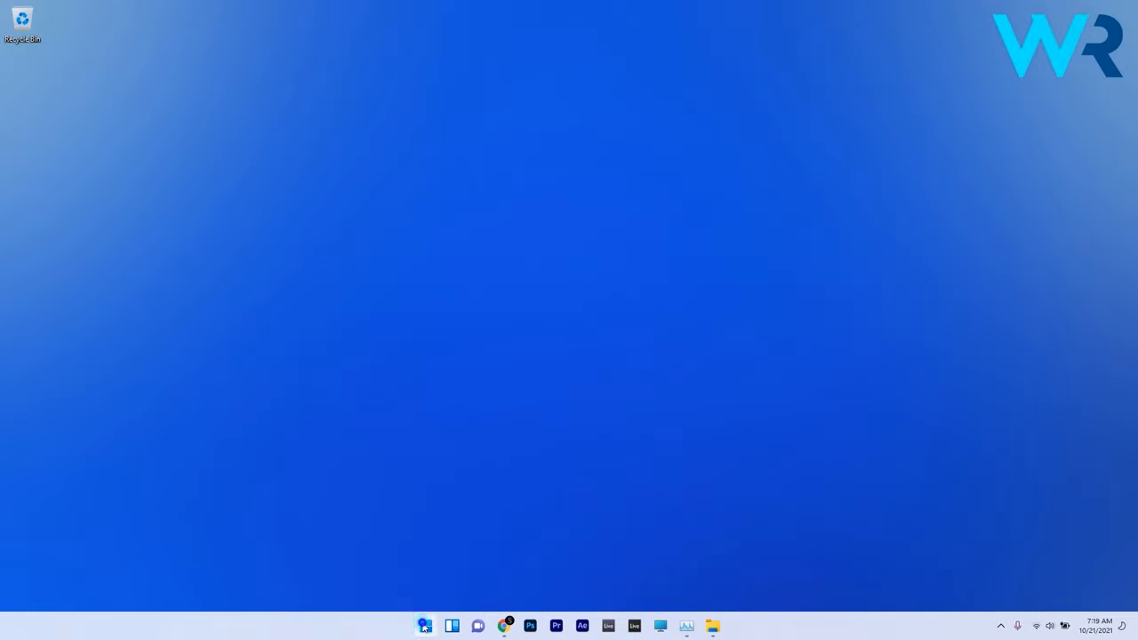
In Disk Management, change the E: volume's drive letter to a different one
{"action": "right_click", "coordinate": [426, 627]}
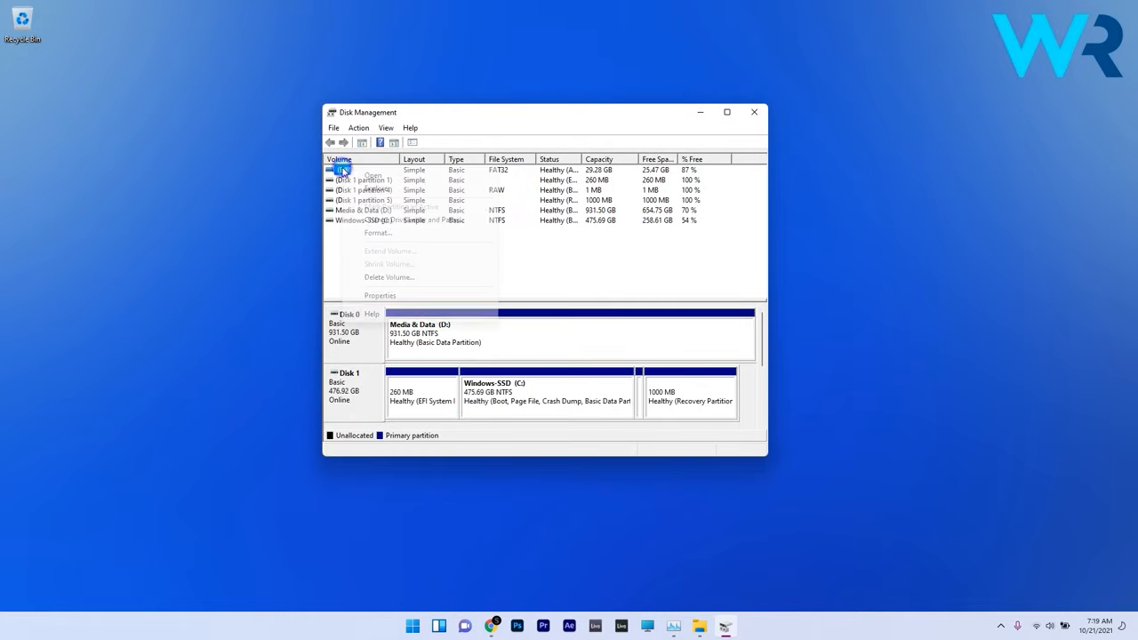
{"action": "mouse_move", "coordinate": [413, 220]}
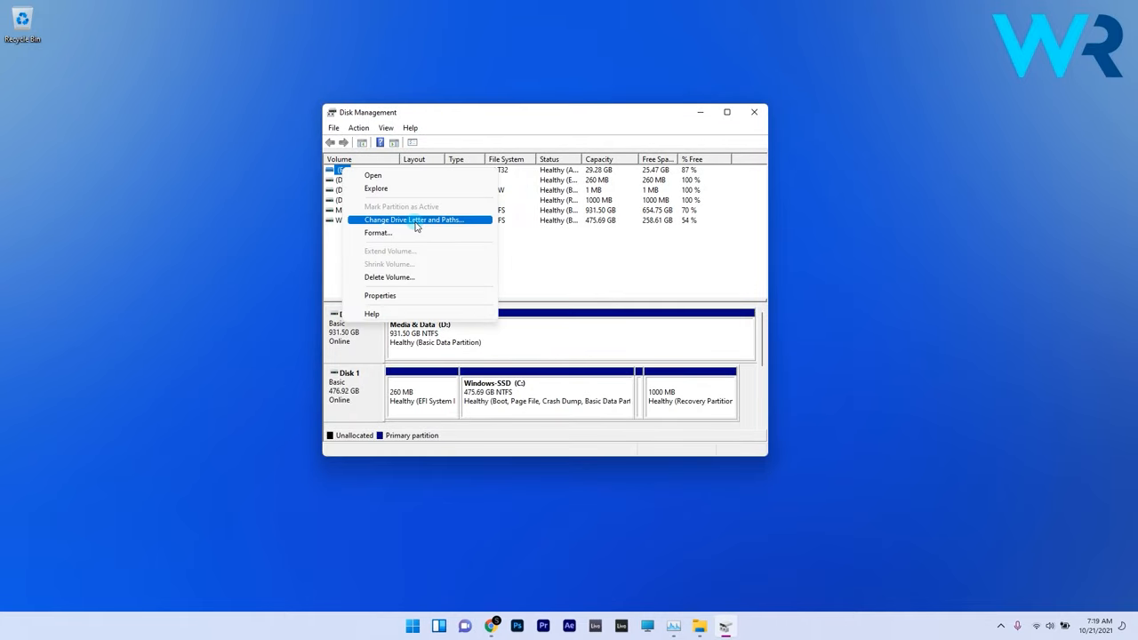
{"action": "left_click", "coordinate": [414, 221]}
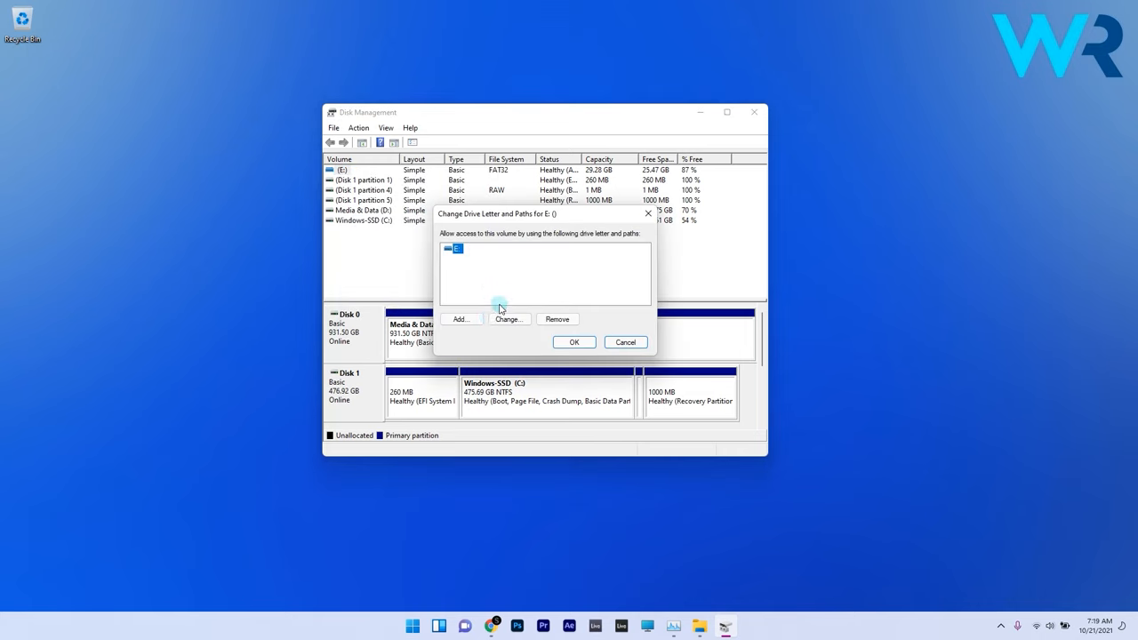
{"action": "left_click", "coordinate": [461, 318]}
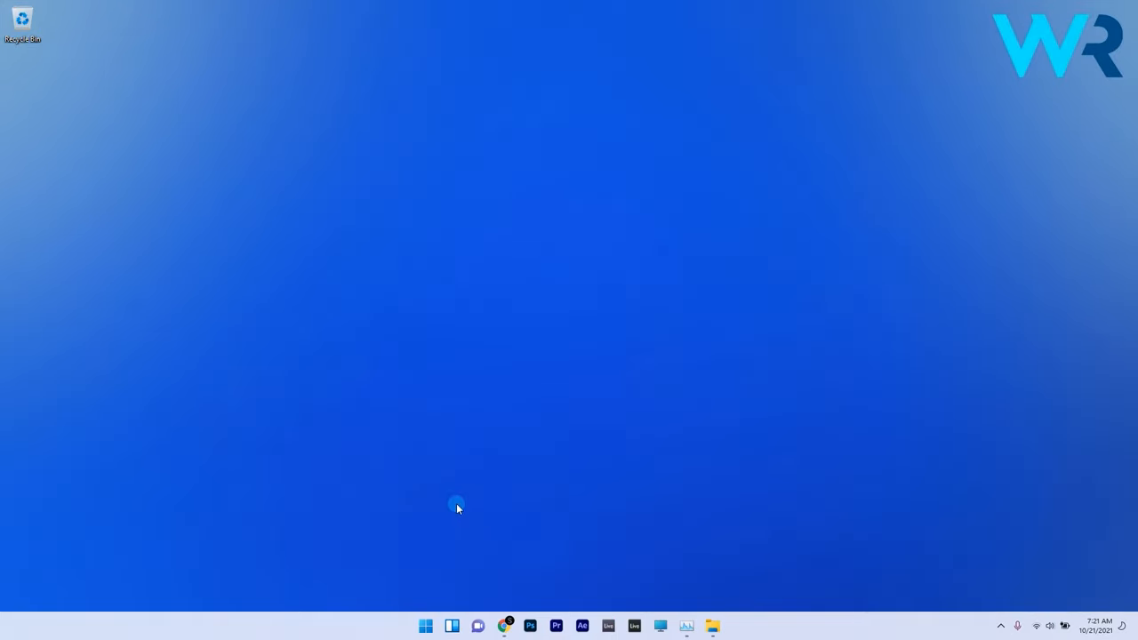
Reopen Device Manager and bring up Uninstall actions for the Samsung disk drive
{"action": "right_click", "coordinate": [425, 626]}
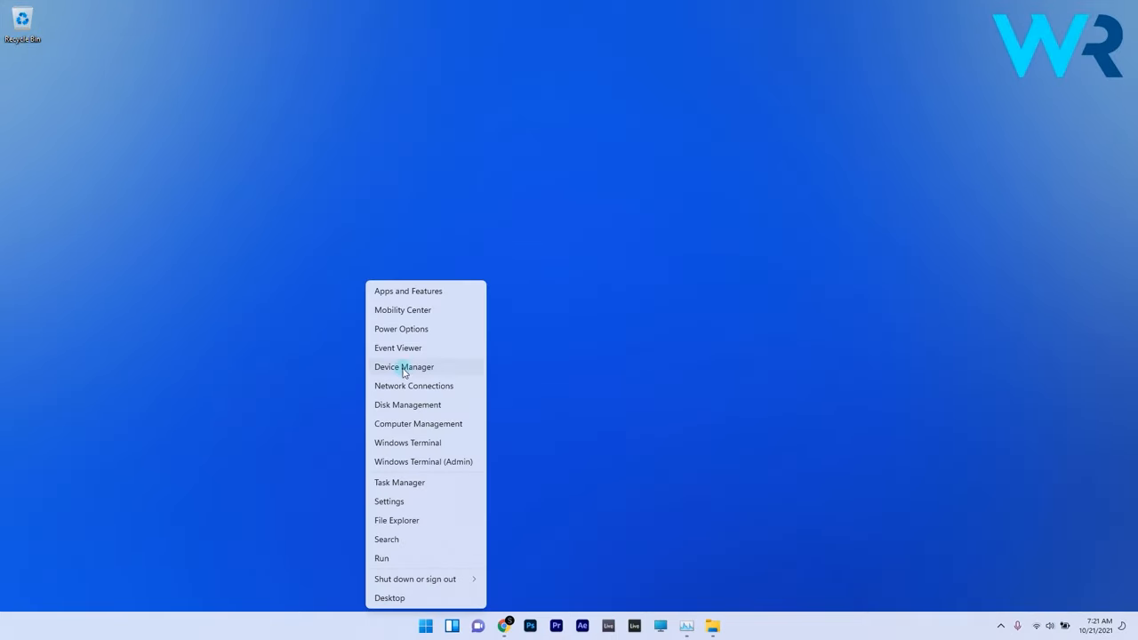
{"action": "left_click", "coordinate": [404, 366]}
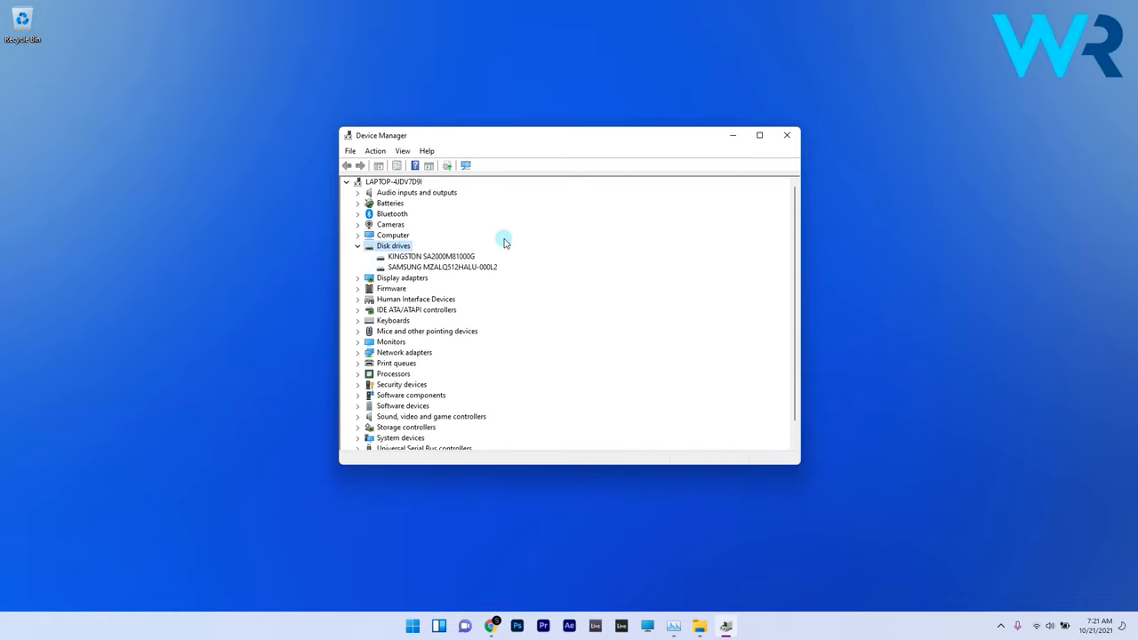
{"action": "right_click", "coordinate": [441, 267]}
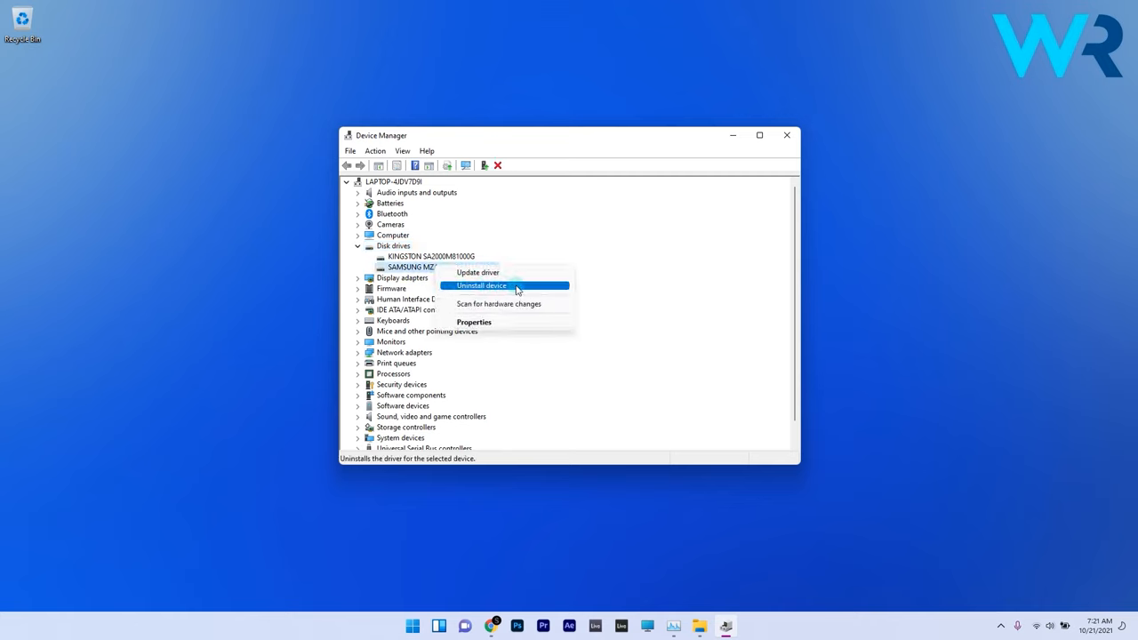
{"action": "mouse_move", "coordinate": [480, 288]}
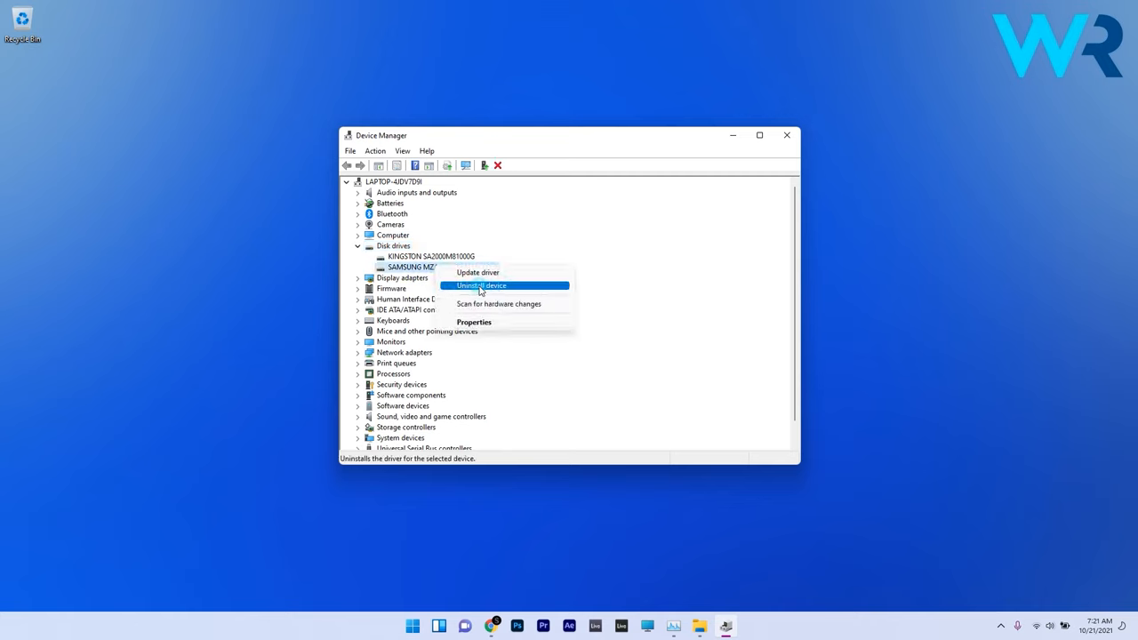